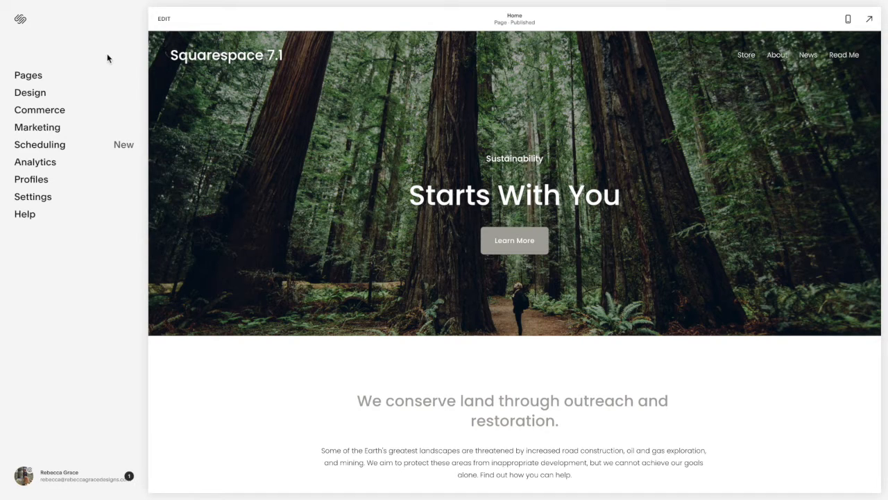
Edit the Home page and scroll down to below the conservation paragraph
click(164, 19)
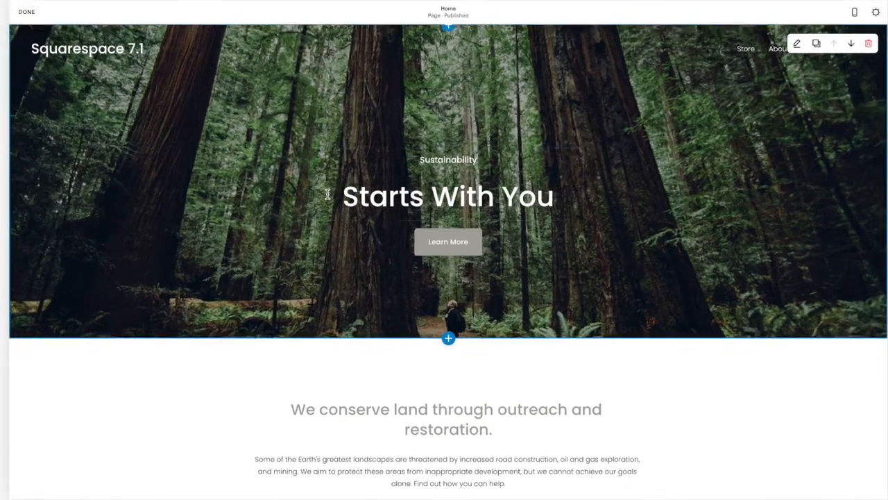
scroll(down, 3)
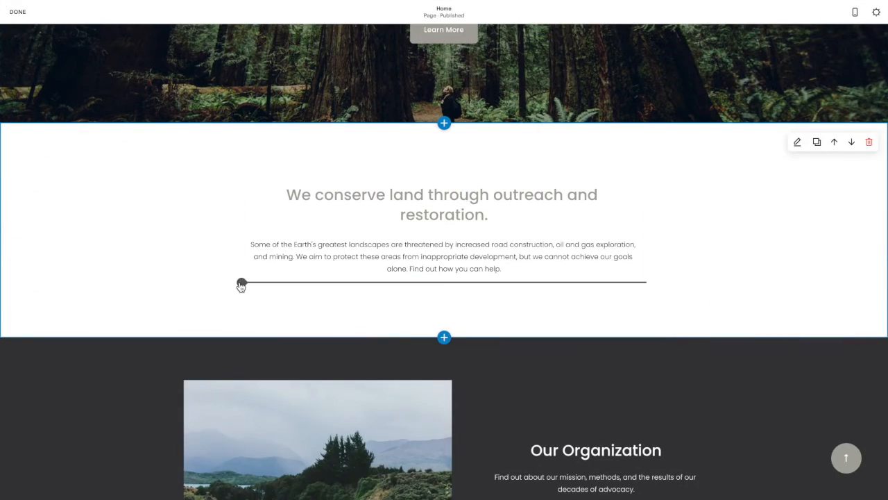
Insert a Summary block showing Store products, with excerpts hidden in its display options
click(444, 123)
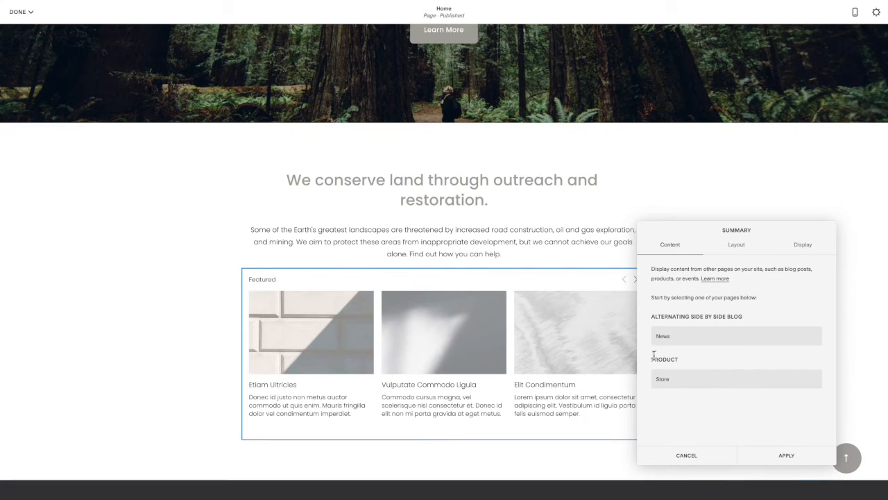
click(736, 378)
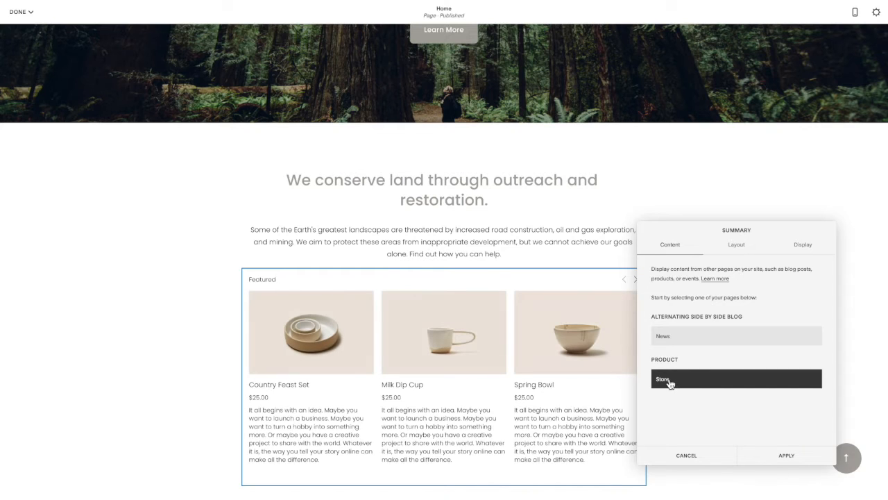
click(735, 244)
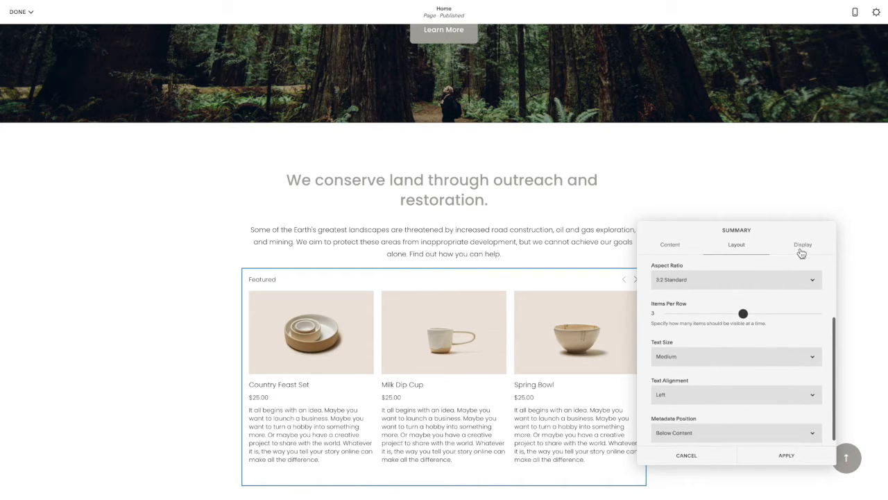
click(802, 244)
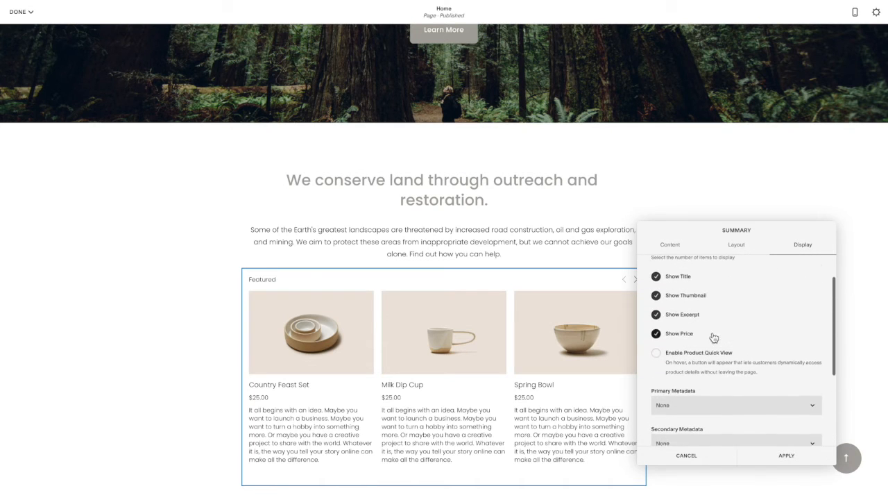
click(656, 314)
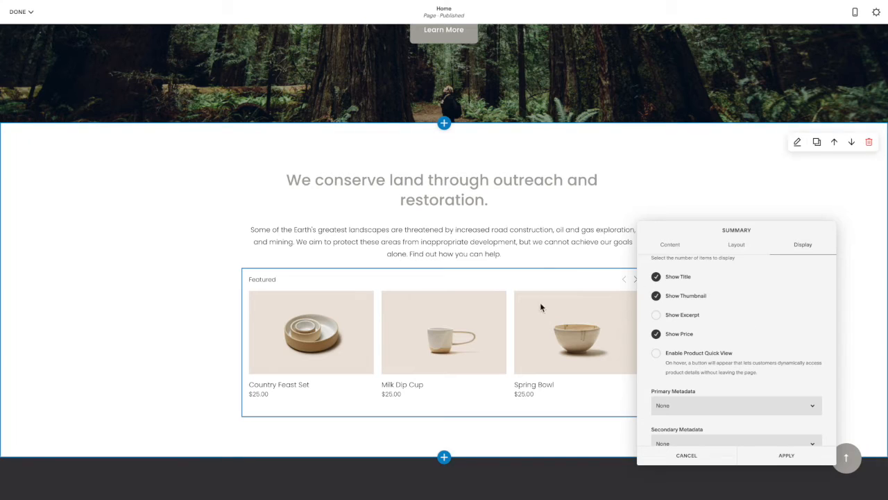
mouse_move(601, 313)
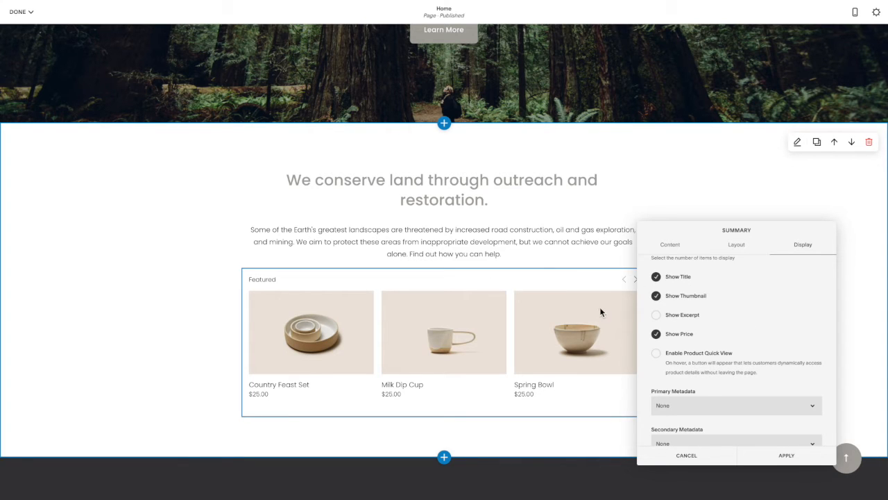
mouse_move(637, 285)
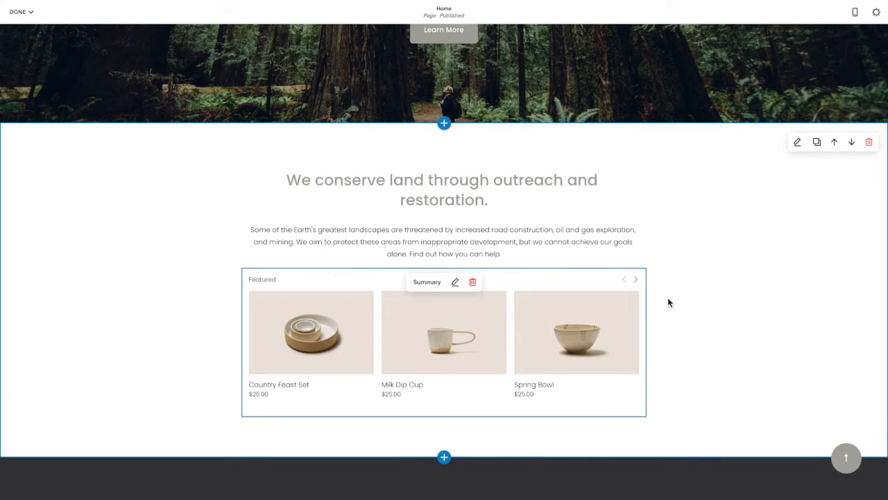
mouse_move(519, 297)
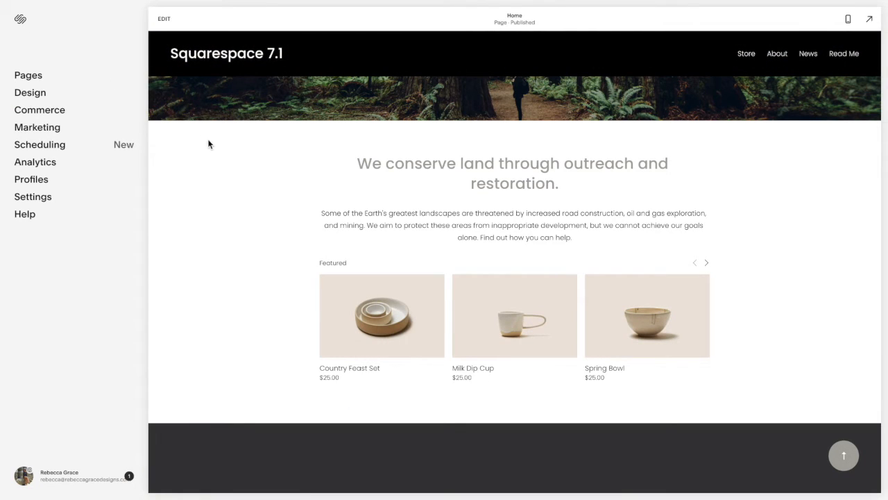
Go to Settings > Advanced > Code Injection
click(33, 196)
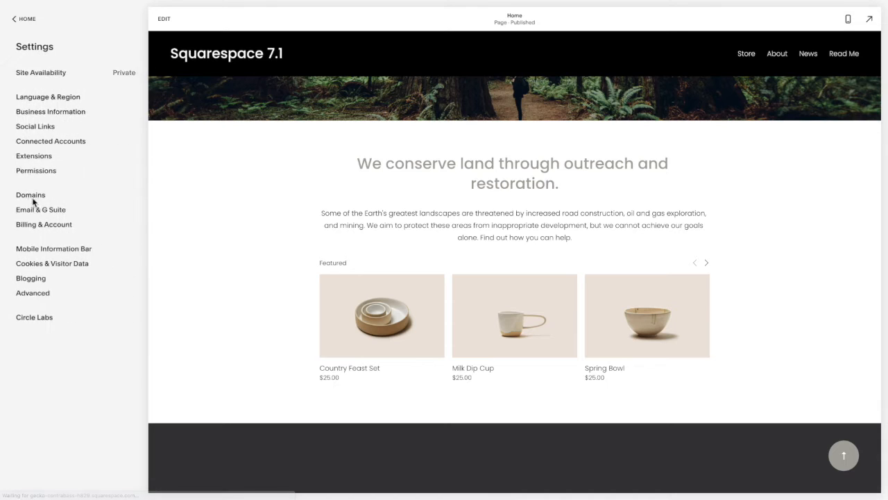
click(33, 292)
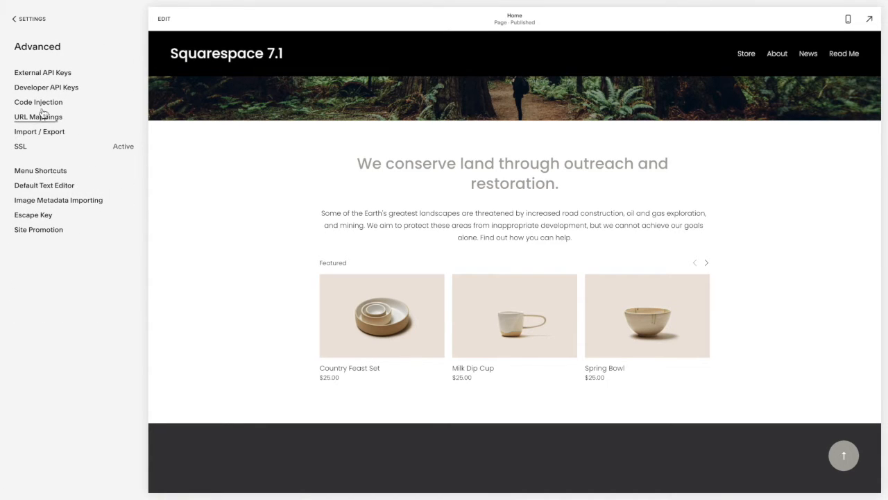
click(38, 102)
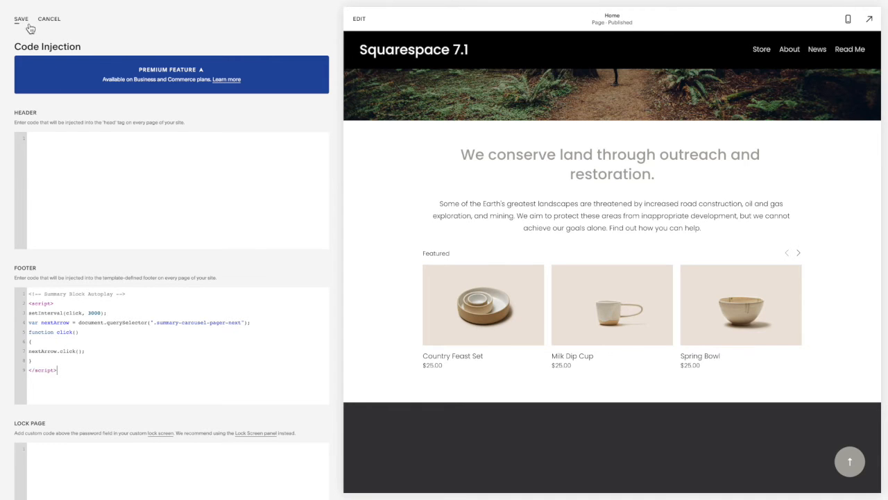
Save the footer autoplay script in Code Injection
click(20, 18)
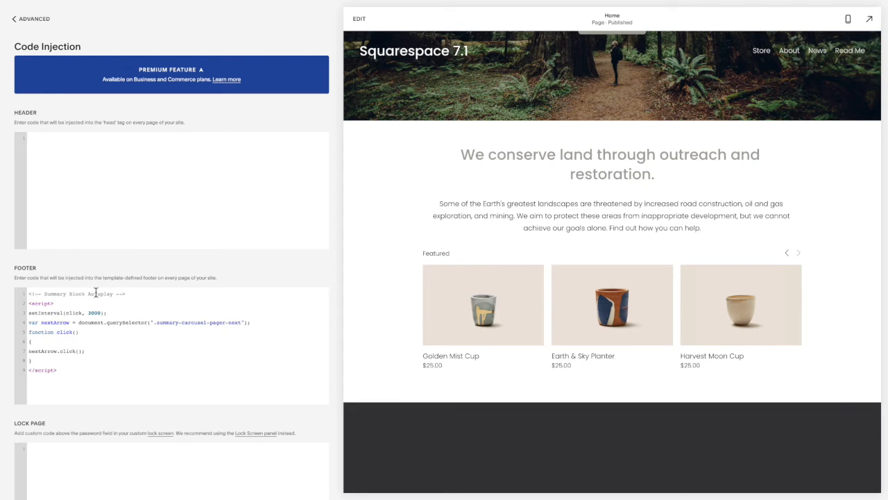
double_click(94, 312)
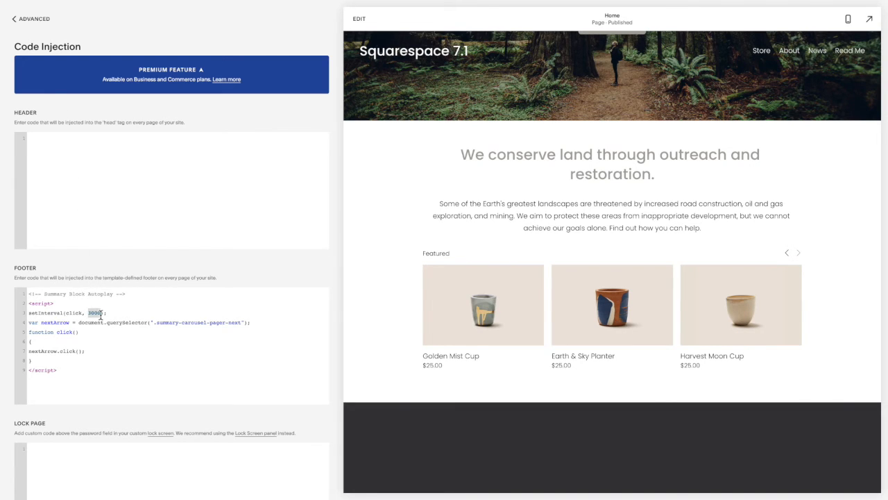